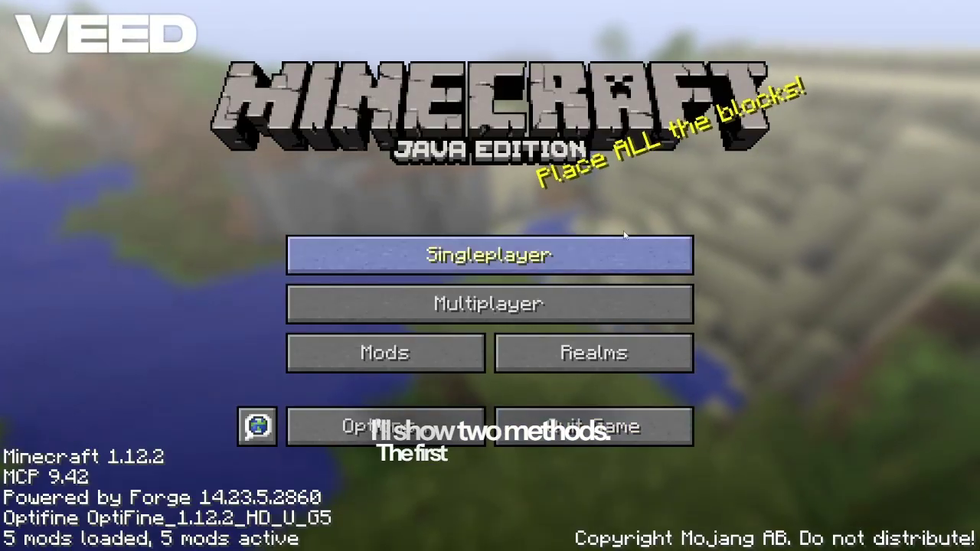
Choose a saved 1.20.4 single-player world and start playing it.
click(487, 254)
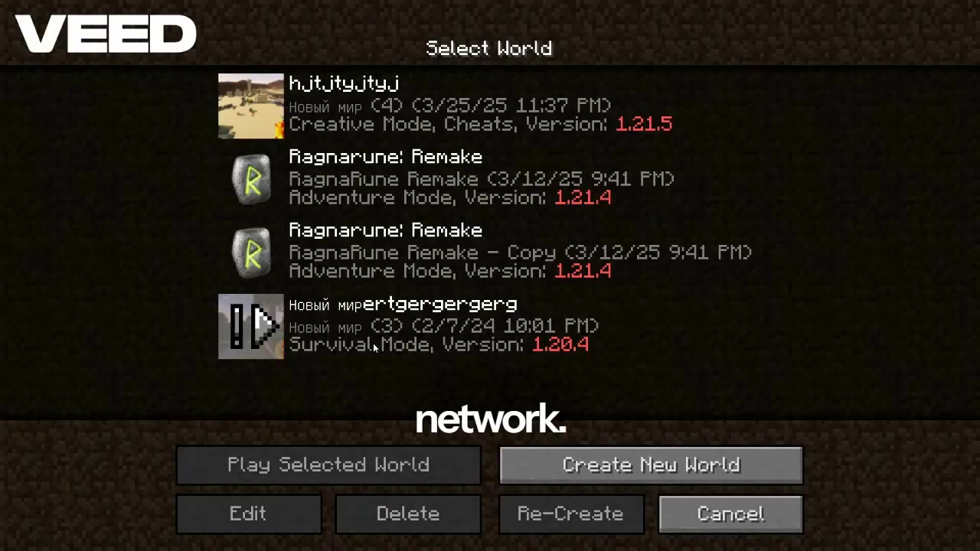
click(328, 466)
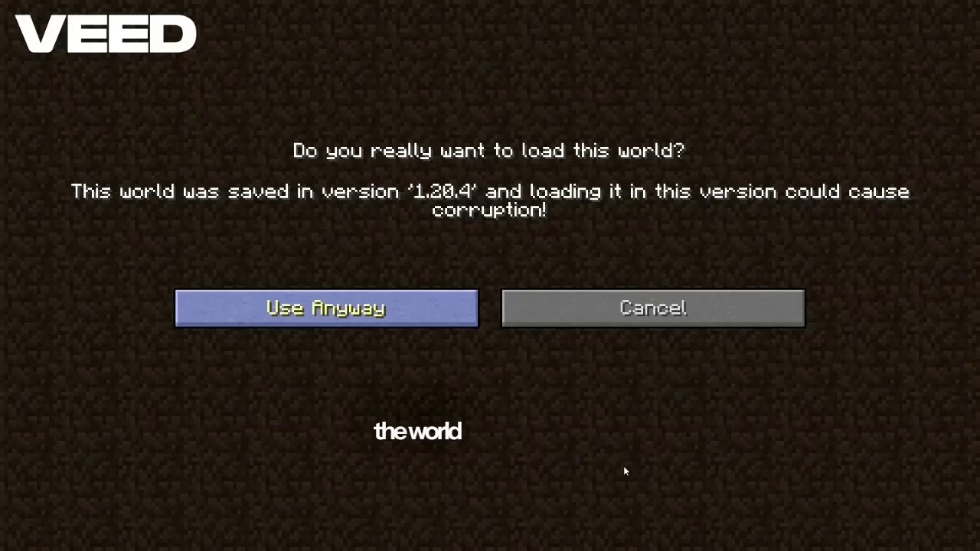
Load the world anyway despite the version warning, then bring up the pause menu.
click(325, 308)
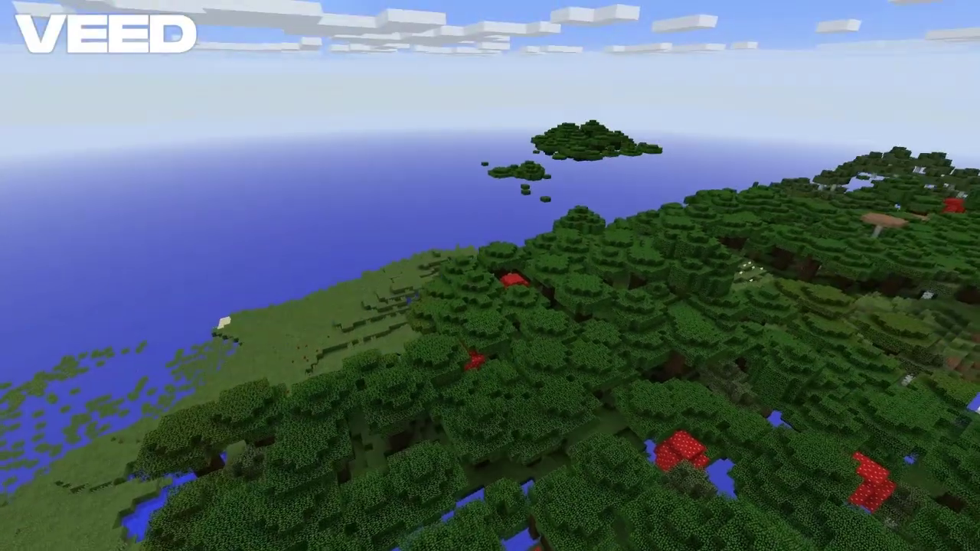
key(Escape)
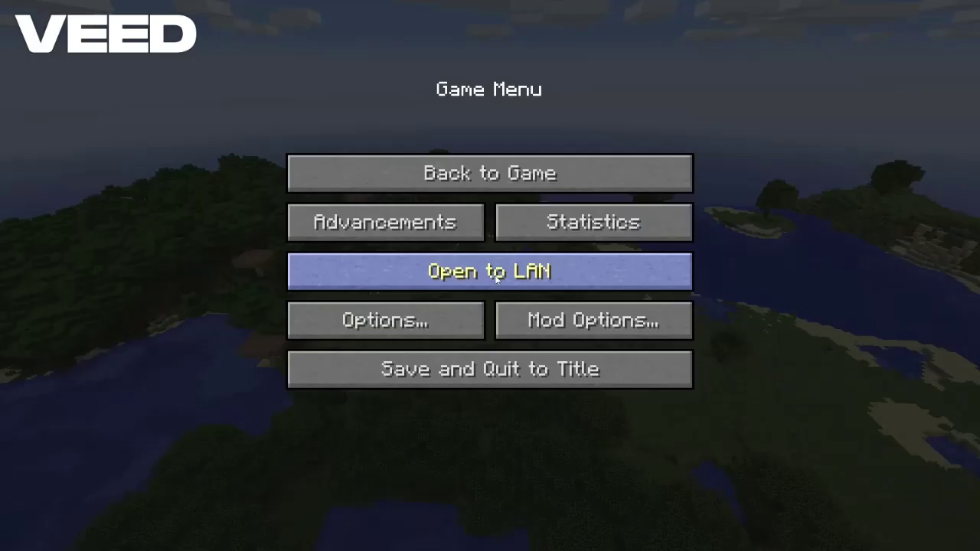
Share the world over LAN in Survival mode with cheats off.
click(489, 271)
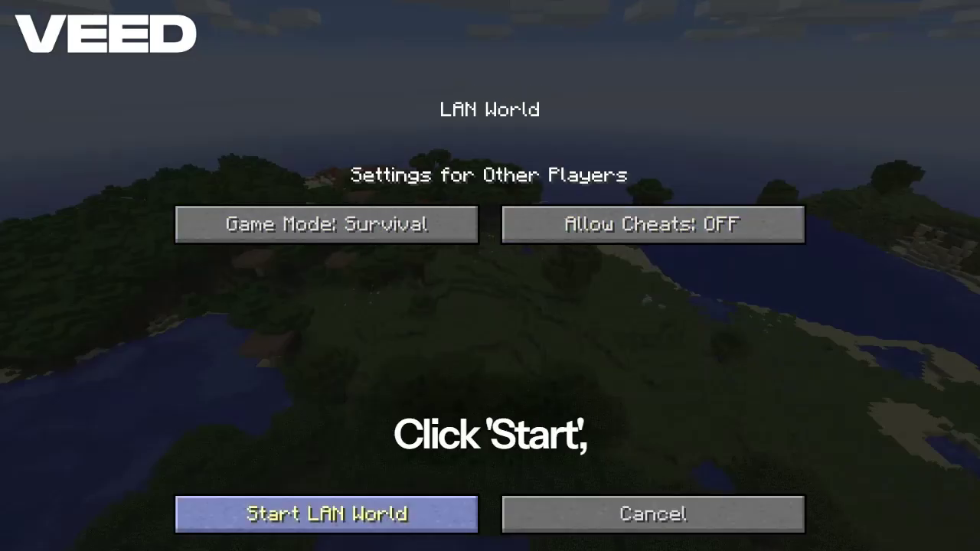
click(324, 514)
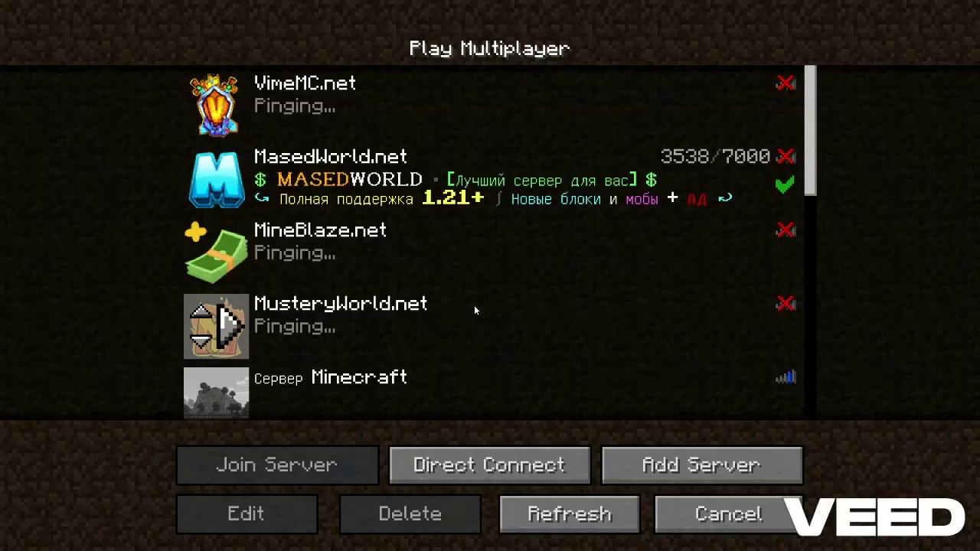
Let the multiplayer servers finish pinging, then cancel back to the title screen.
scroll(down, 3)
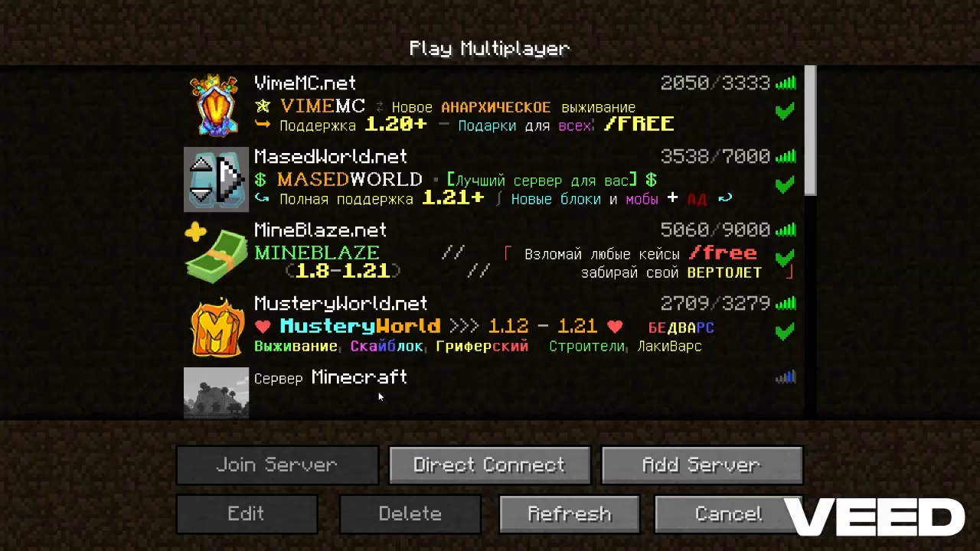
click(726, 515)
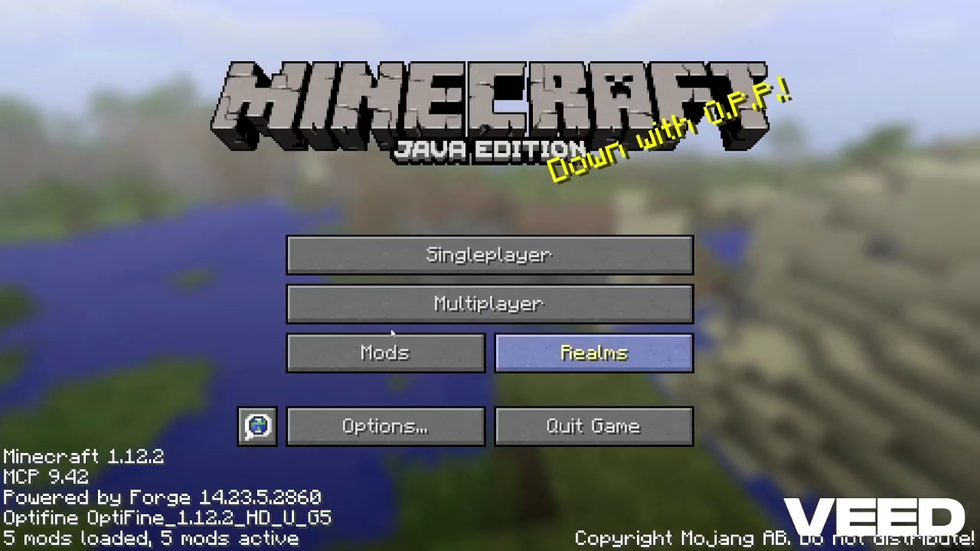
mouse_move(489, 303)
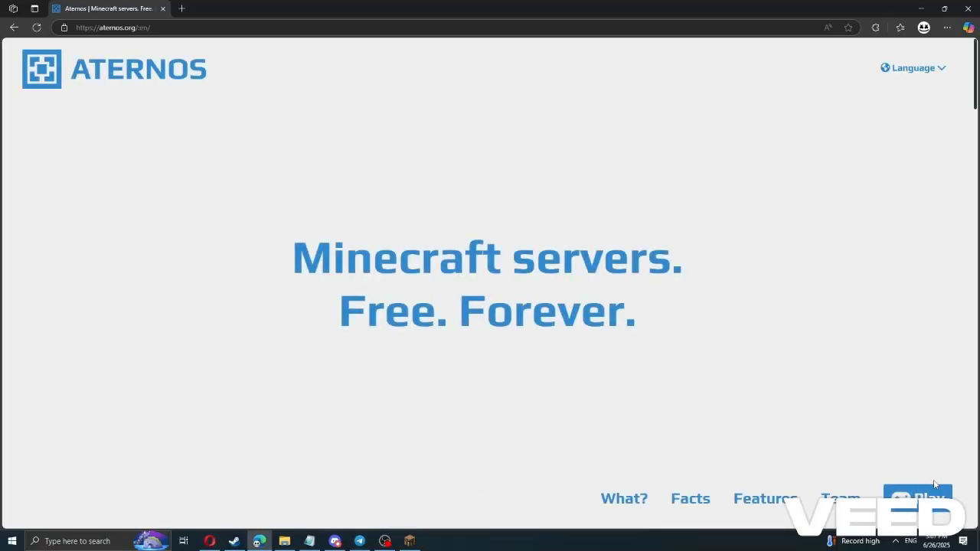
Enter the Aternos Servers page listing MrDoksik and MrDoksik-sMQB.
click(919, 498)
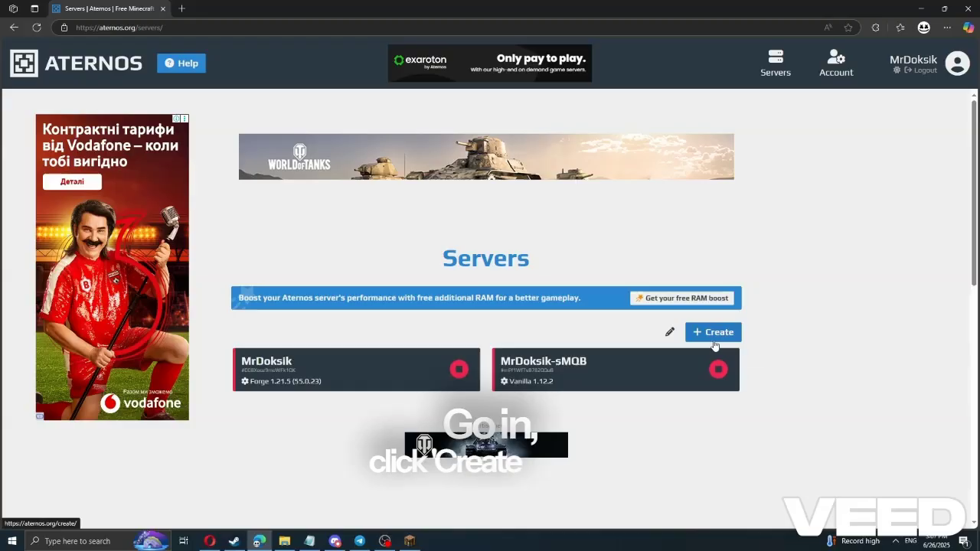
Create a new Java Edition server, MrDoksik-sFyE, and return to the server list.
click(713, 331)
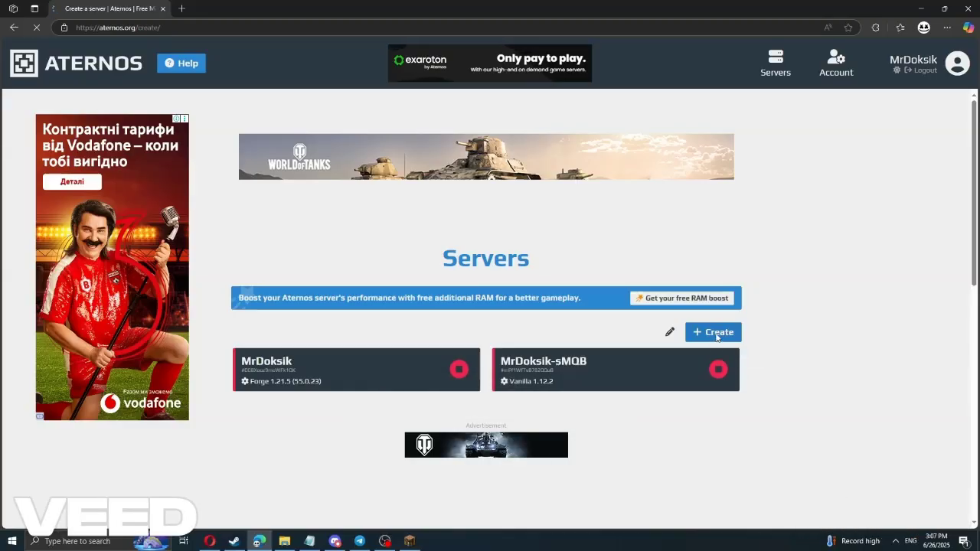
click(712, 331)
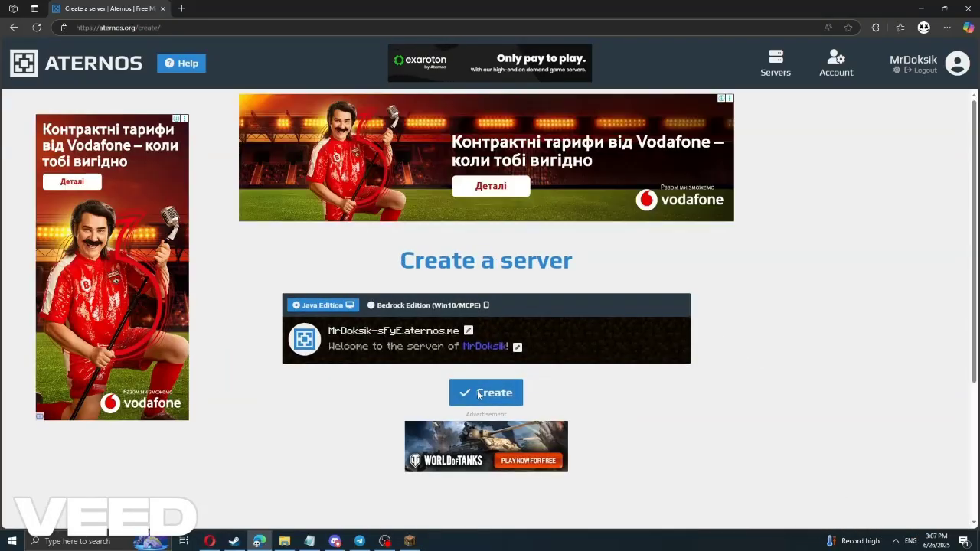
click(485, 393)
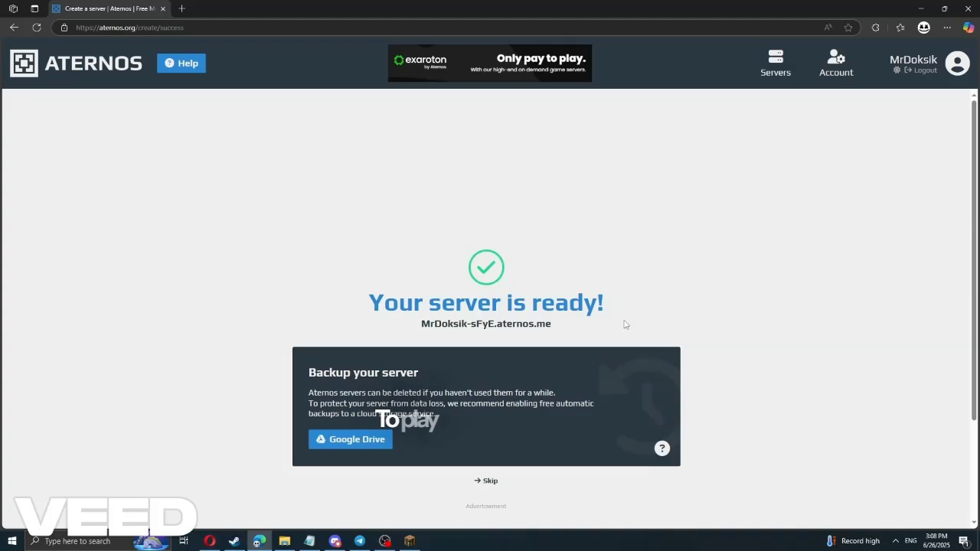
click(775, 63)
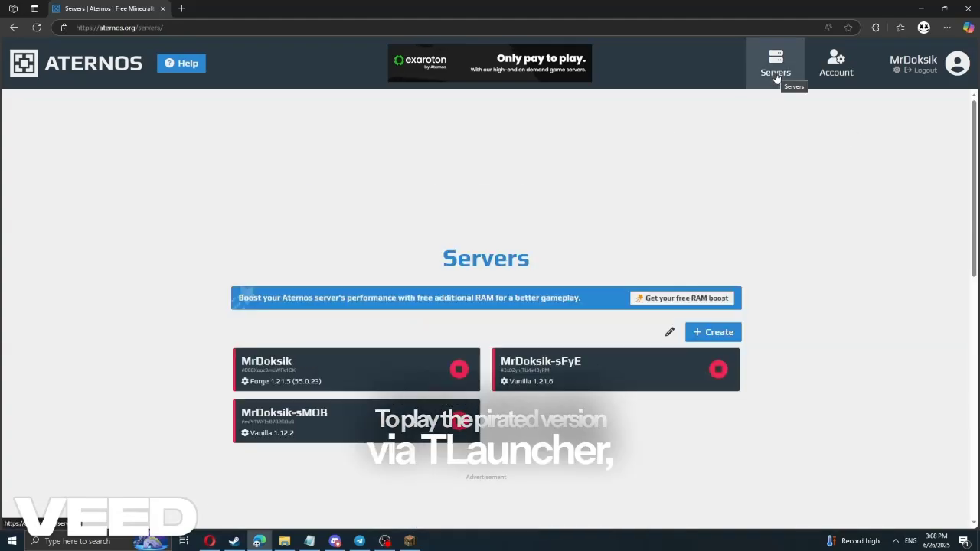
Enter the MrDoksik-sMQB Vanilla 1.12.2 server and bring up its Options page.
click(285, 419)
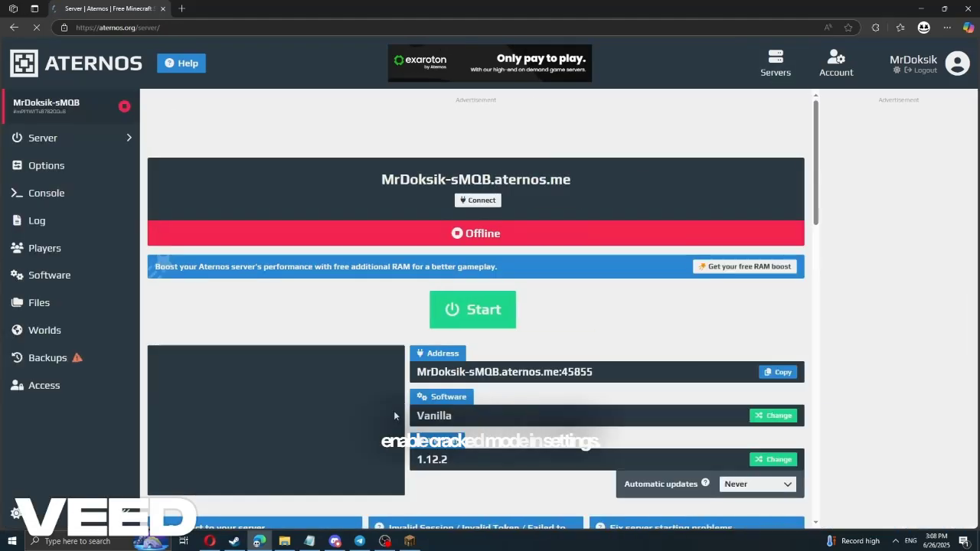
click(46, 166)
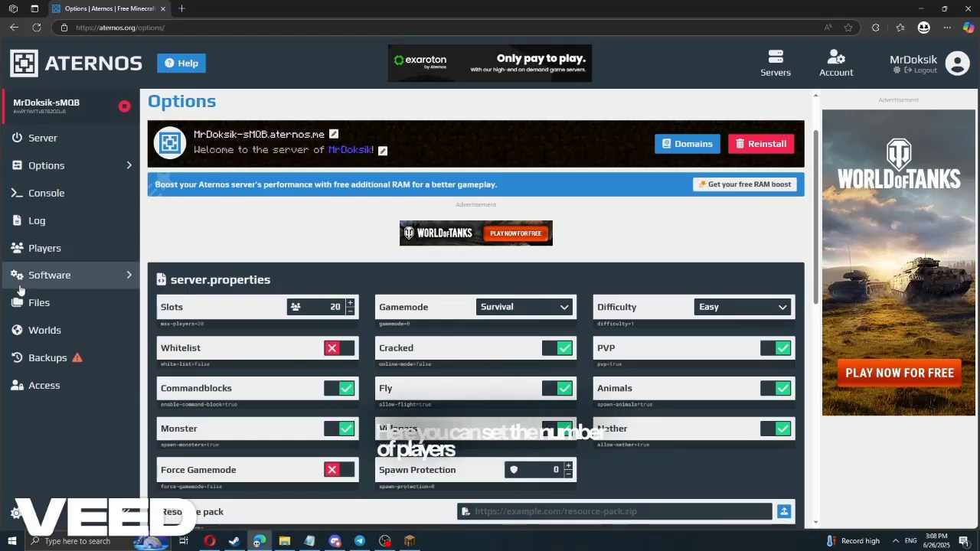
With Cracked mode on, go to the server's Software page.
click(49, 274)
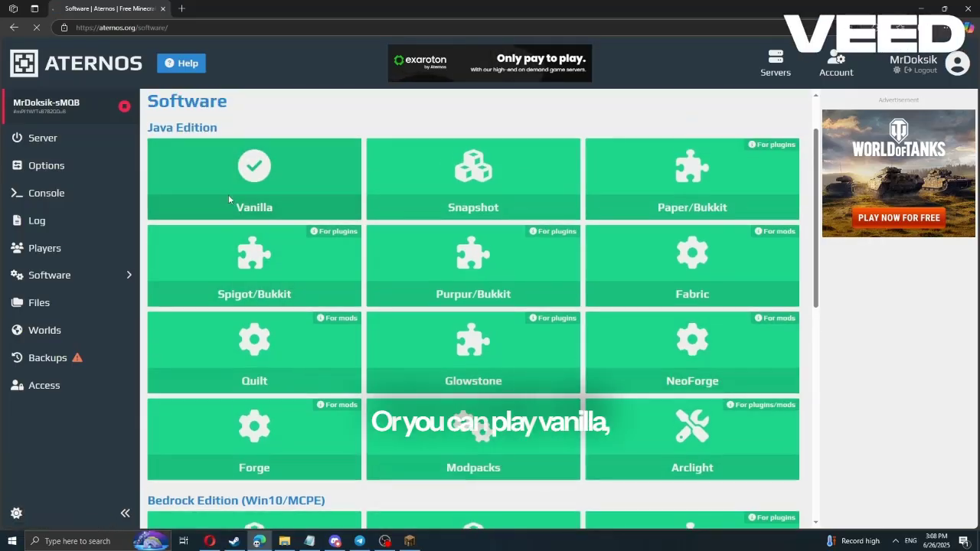
Select Vanilla as the server software at version 1.12.2.
click(255, 179)
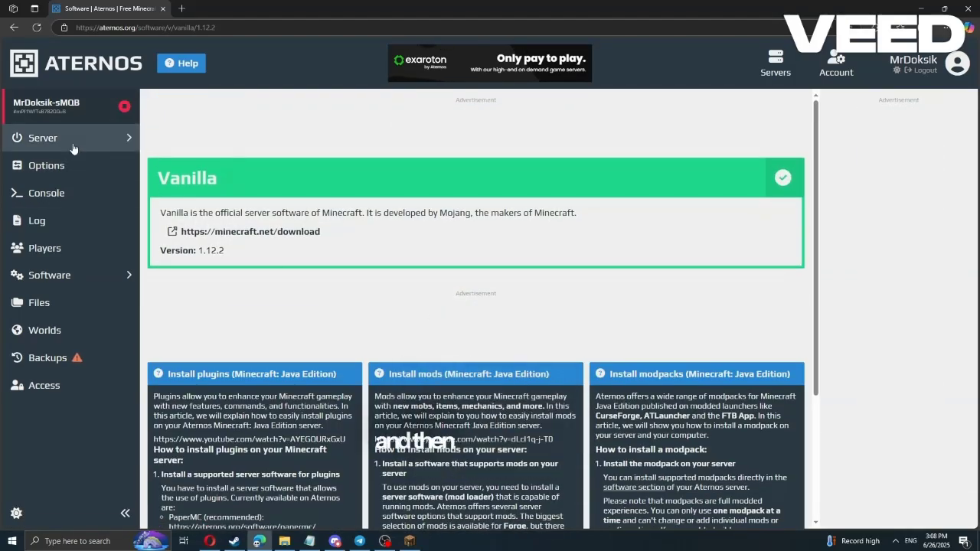
Accept the Minecraft EULA so MrDoksik-sMQB starts, and select its address for sharing.
click(43, 138)
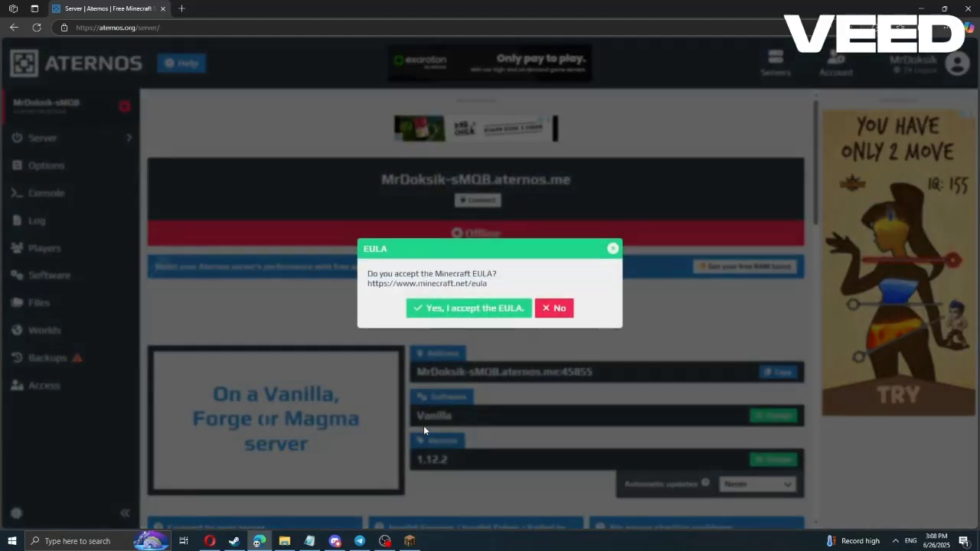
click(469, 308)
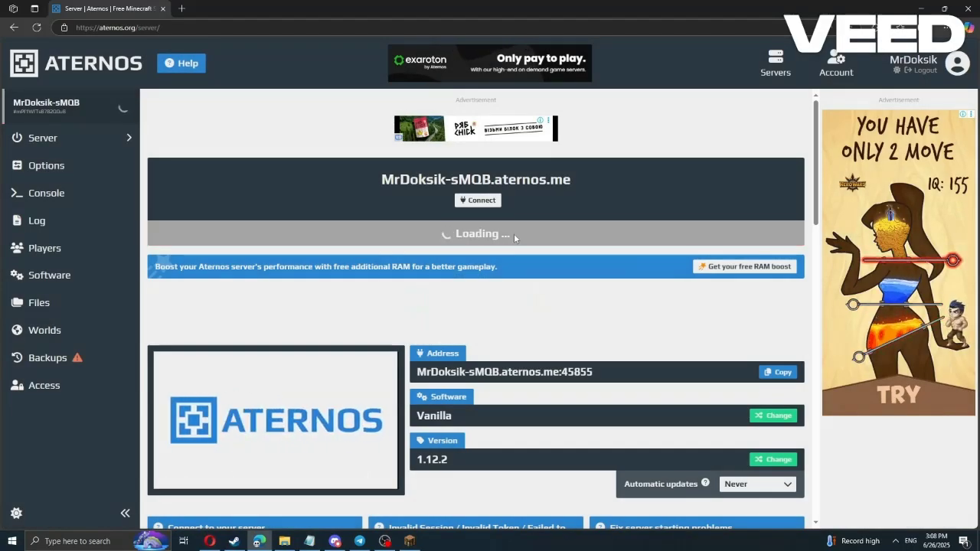
mouse_move(377, 182)
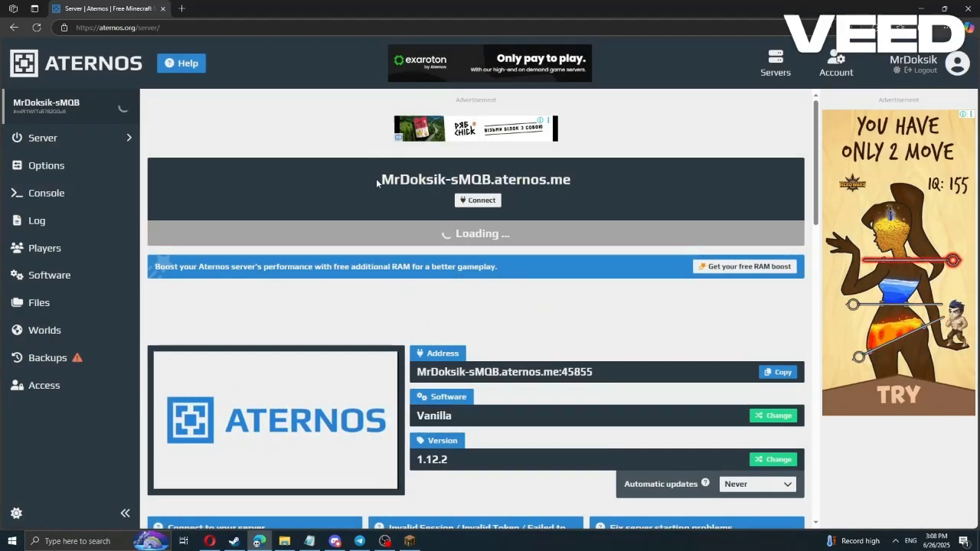
double_click(475, 179)
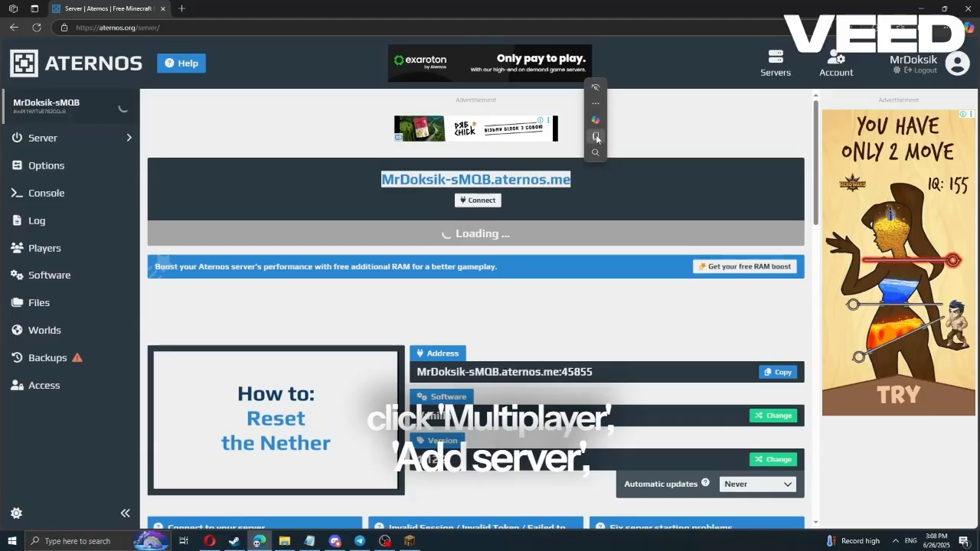